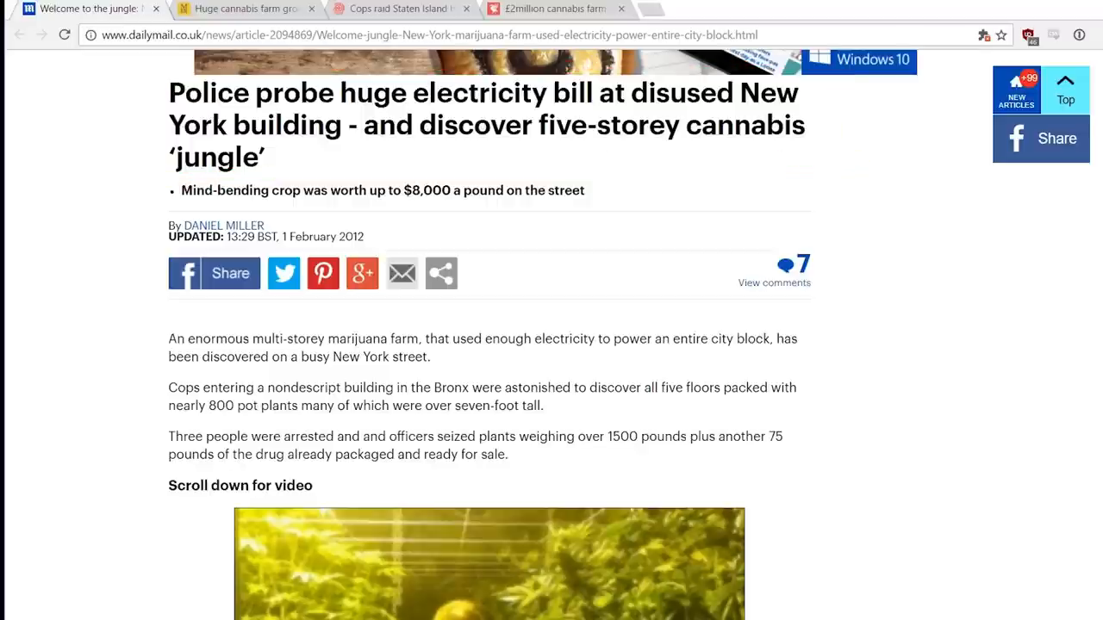
# Step through the Manchester cannabis farm and Staten Island raid articles, then move to the next article
pyautogui.click(245, 9)
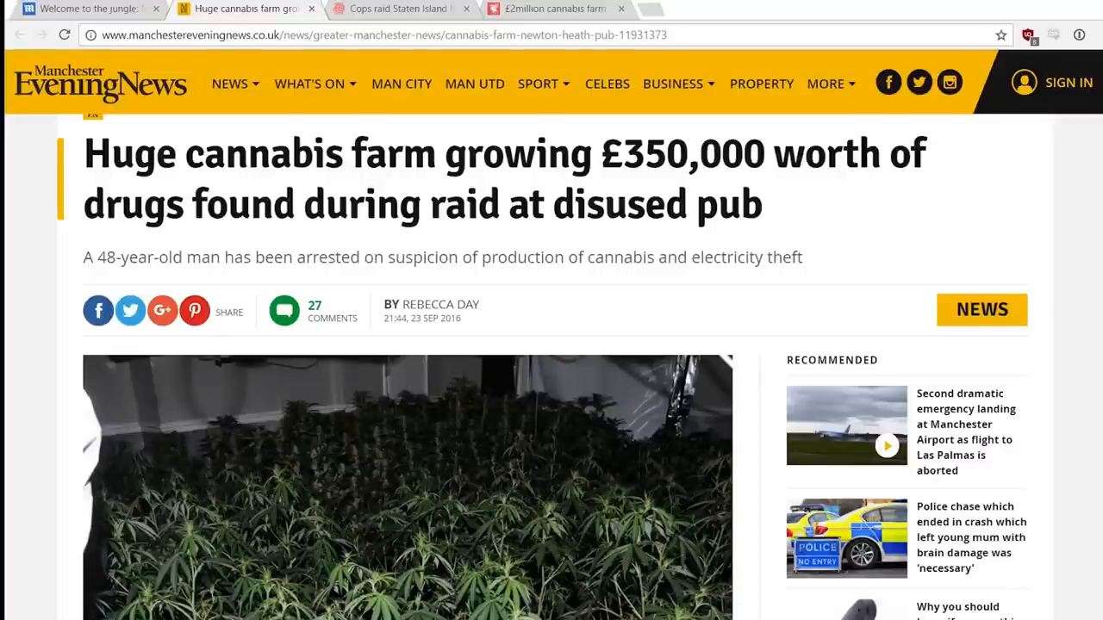
pyautogui.click(396, 7)
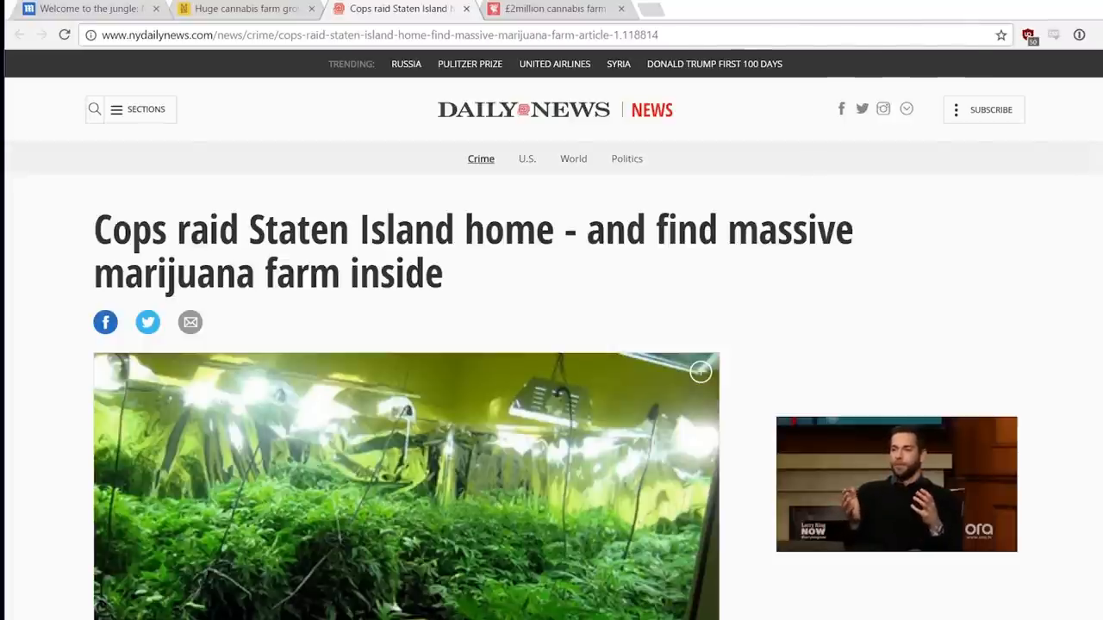
pyautogui.click(551, 9)
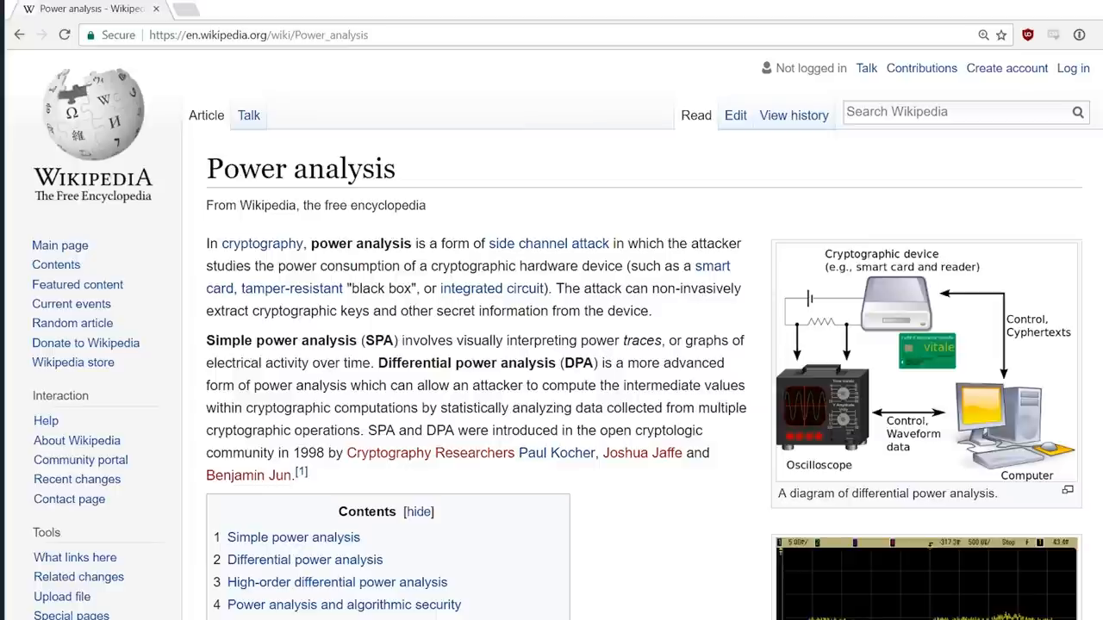
pyautogui.scroll(-3)
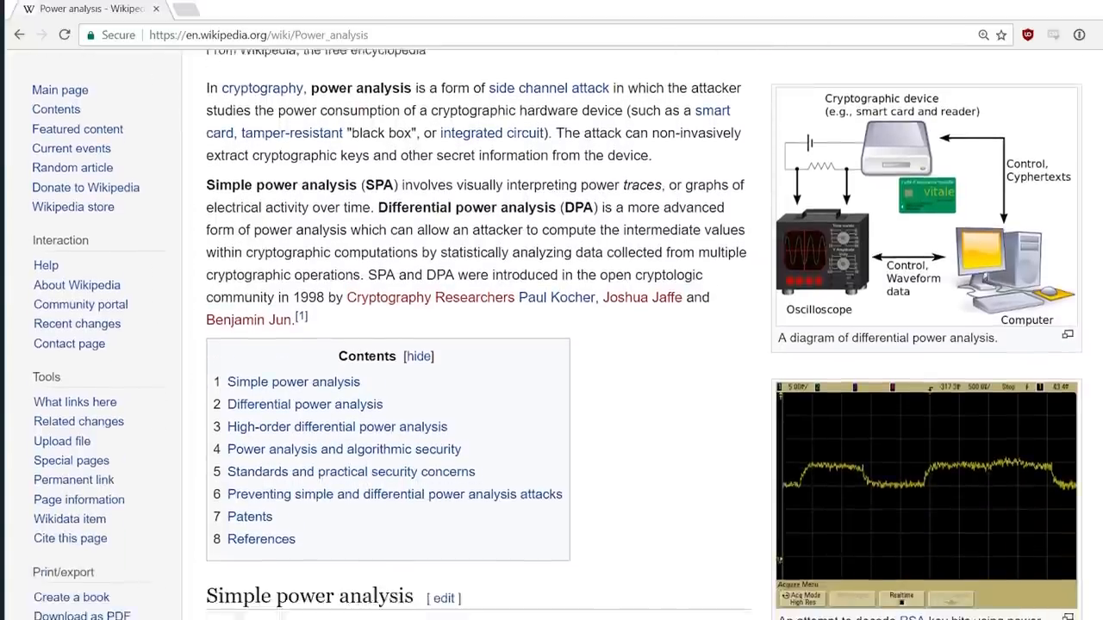
pyautogui.scroll(-3)
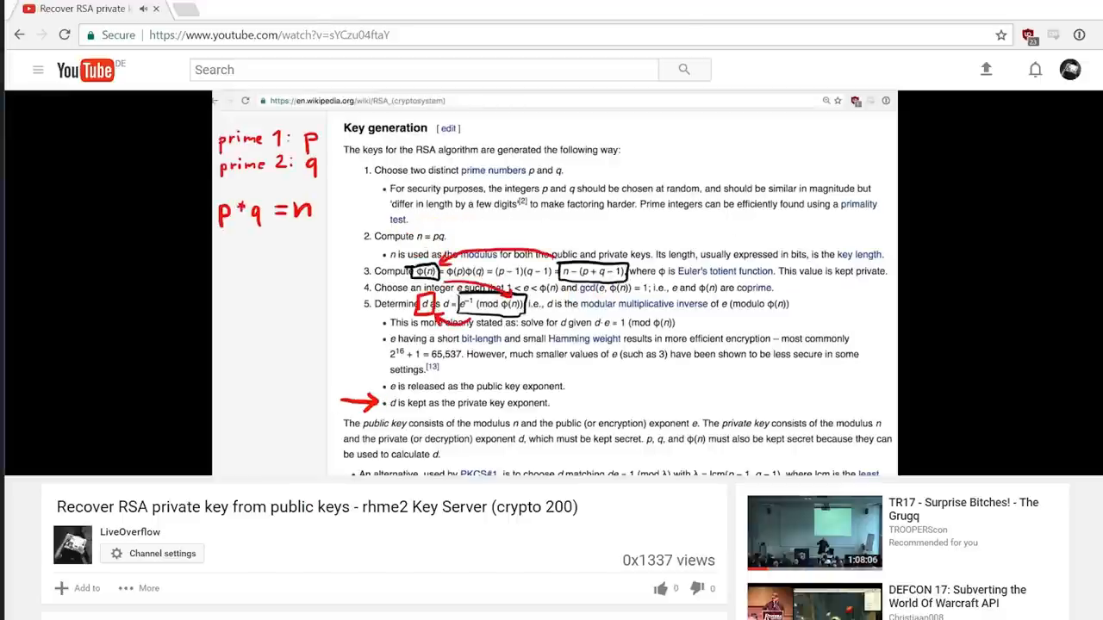
pyautogui.scroll(-3)
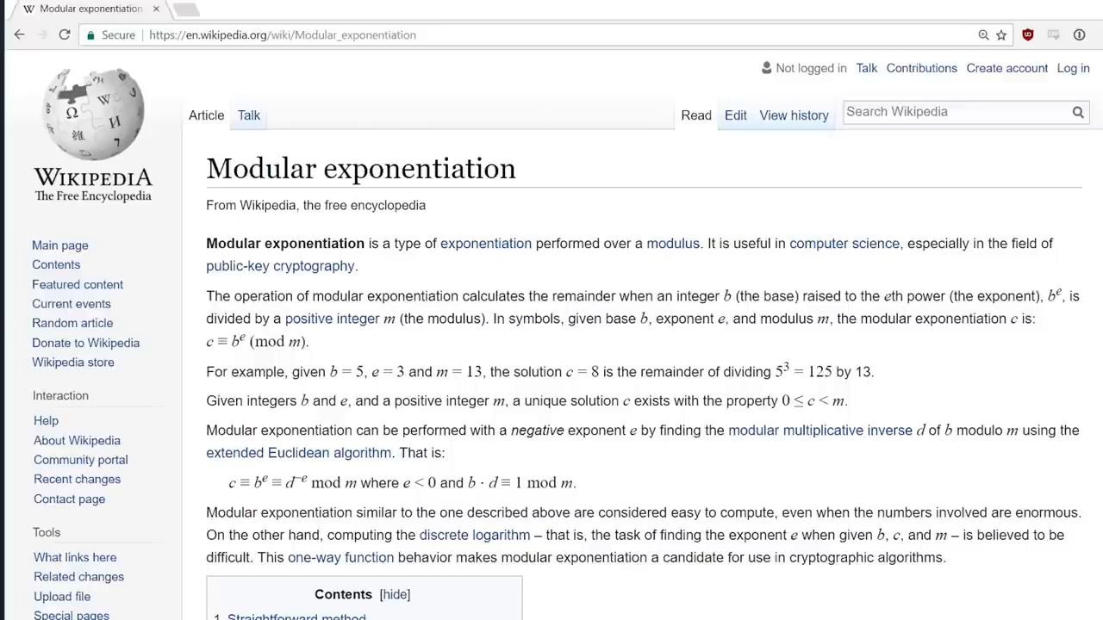
pyautogui.scroll(-3)
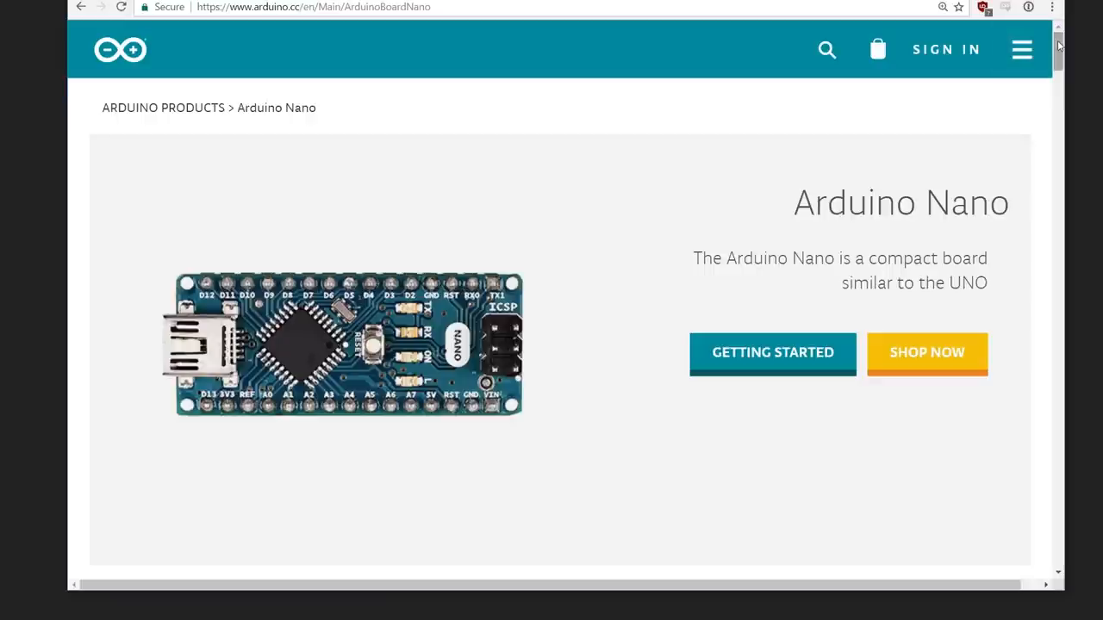
# Scroll down LiveOverflow's Twitter feed to reach the oscilloscope photo tweet
pyautogui.scroll(-3)
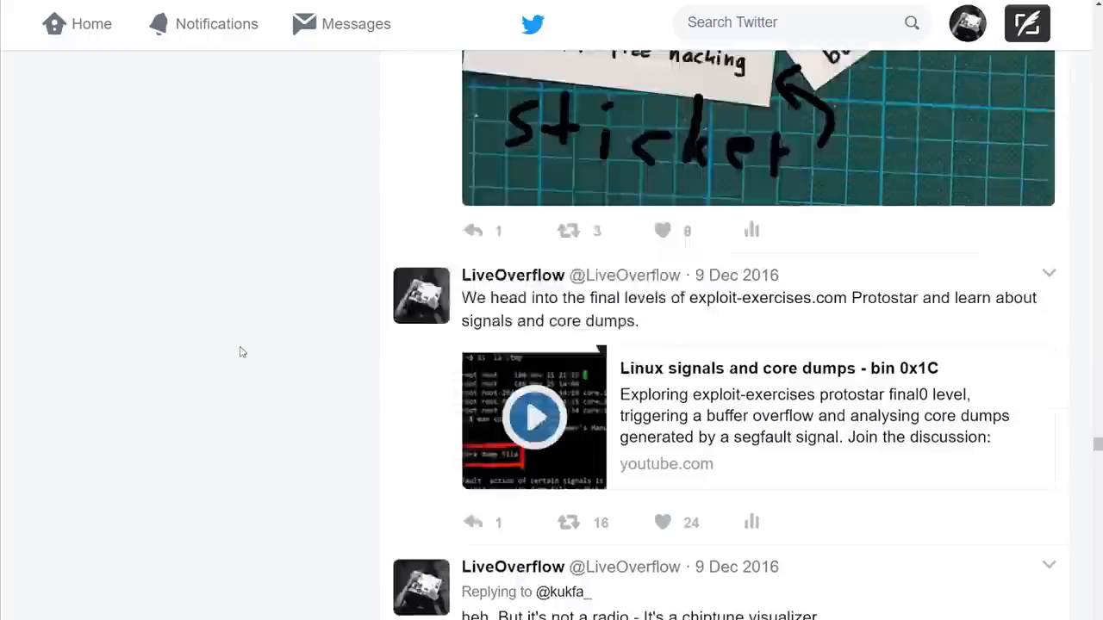
pyautogui.scroll(-3)
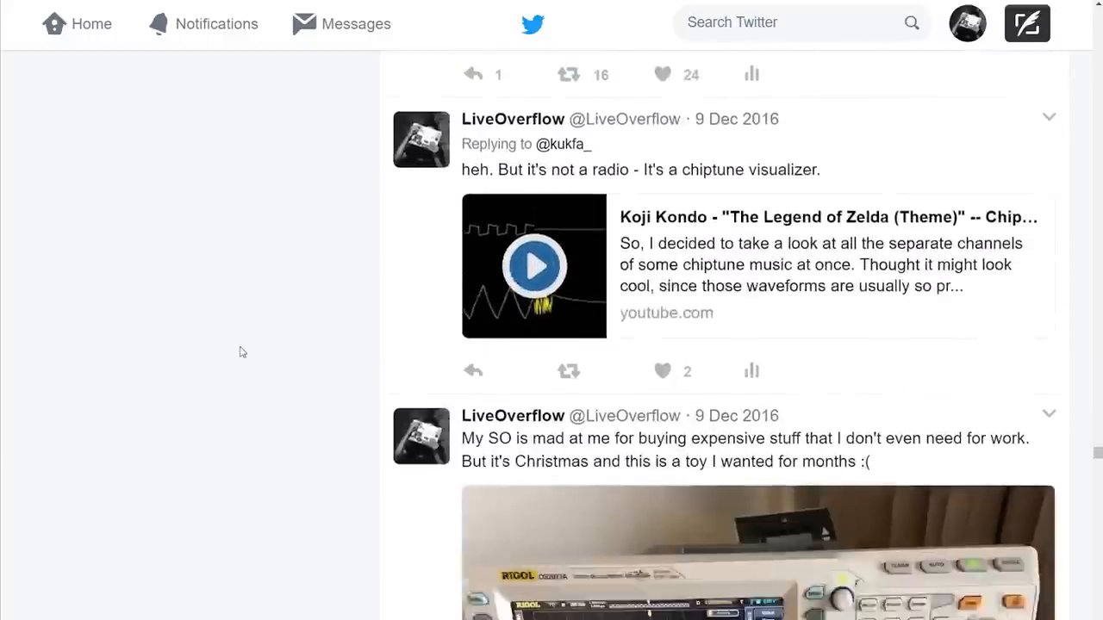
pyautogui.scroll(-3)
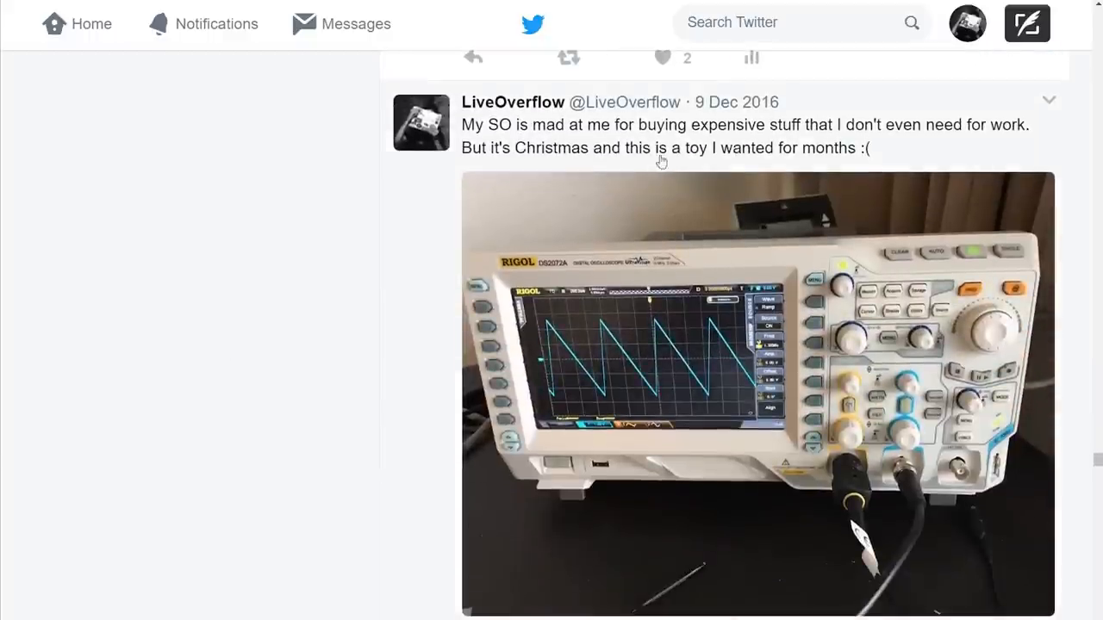